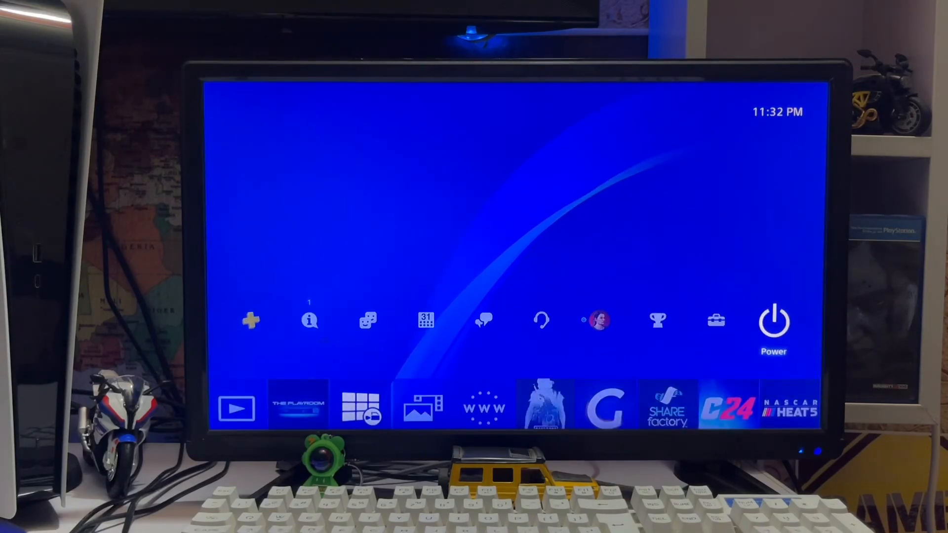
- Reach the Account Information page via Settings and Account Management
{"action": "left_click", "coordinate": [716, 320]}
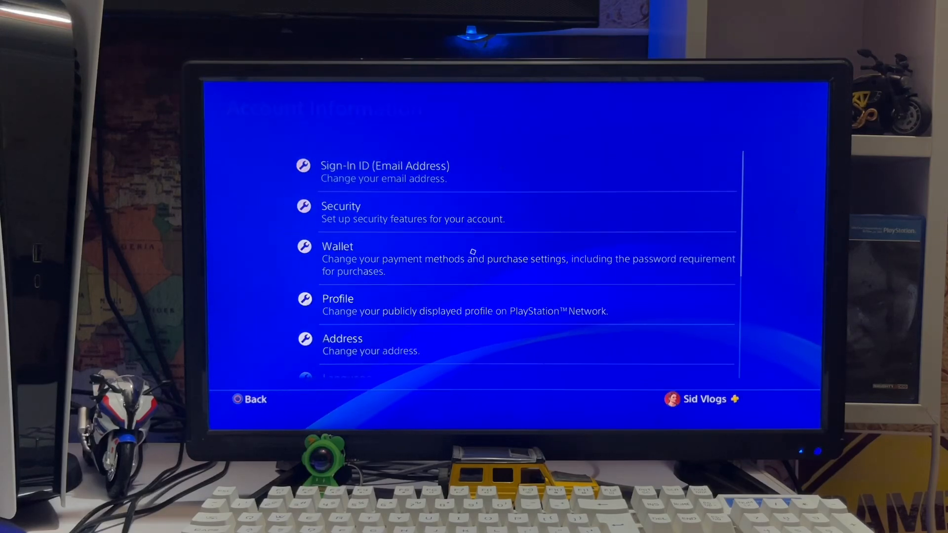
- Show the Security page with Sign In with Passkey deactivated and Password activated
{"action": "left_click", "coordinate": [341, 207]}
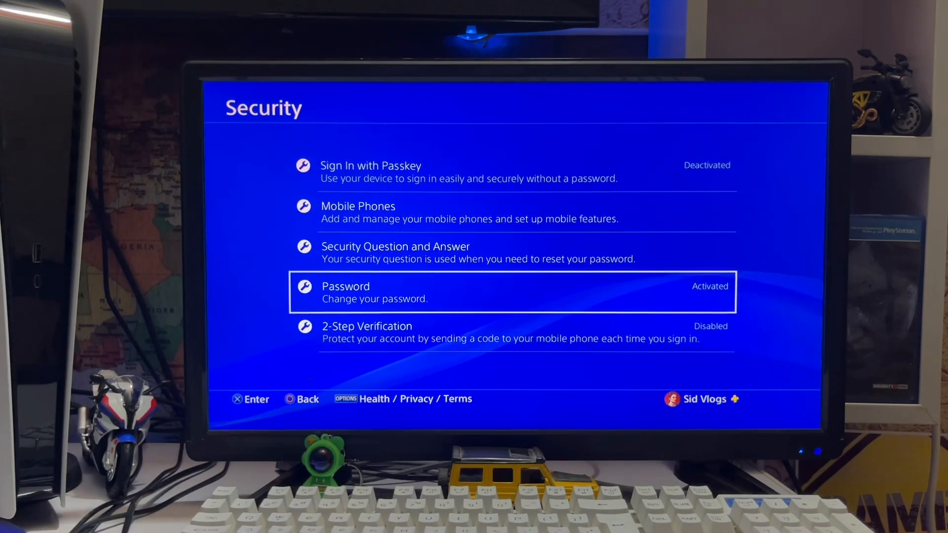
{"action": "key", "text": "Up"}
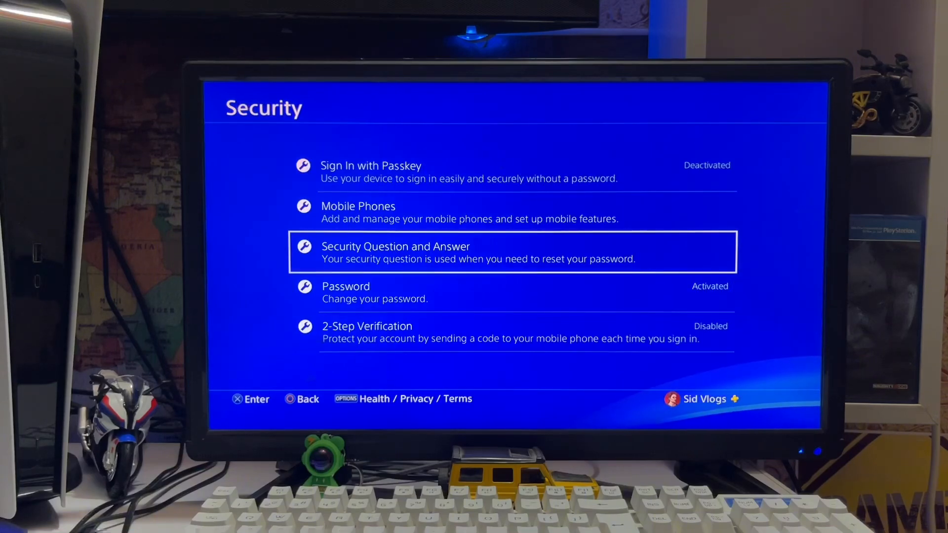
{"action": "key", "text": "Down"}
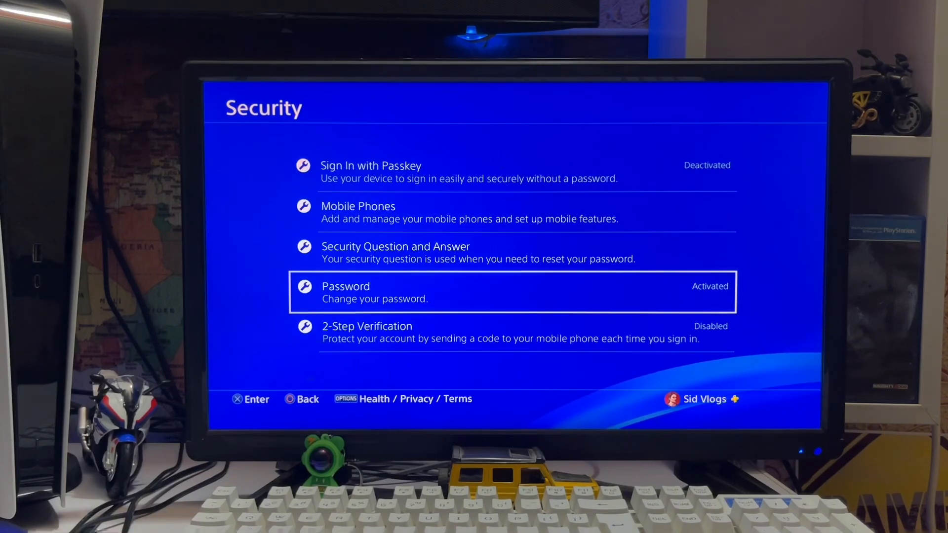
{"action": "key", "text": "up"}
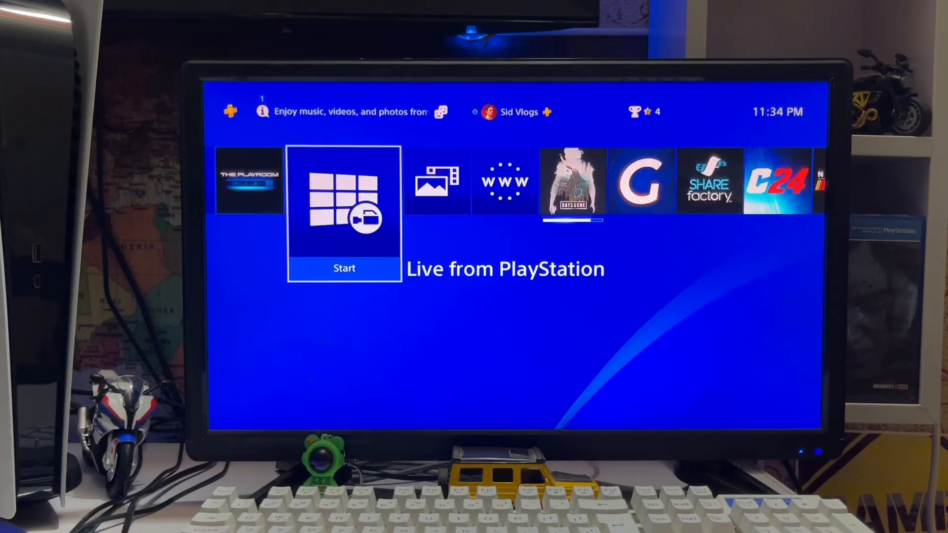
- Return to the home screen, app row showing Spotify and The Playroom tiles
{"action": "scroll", "scroll_direction": "left", "scroll_amount": 3}
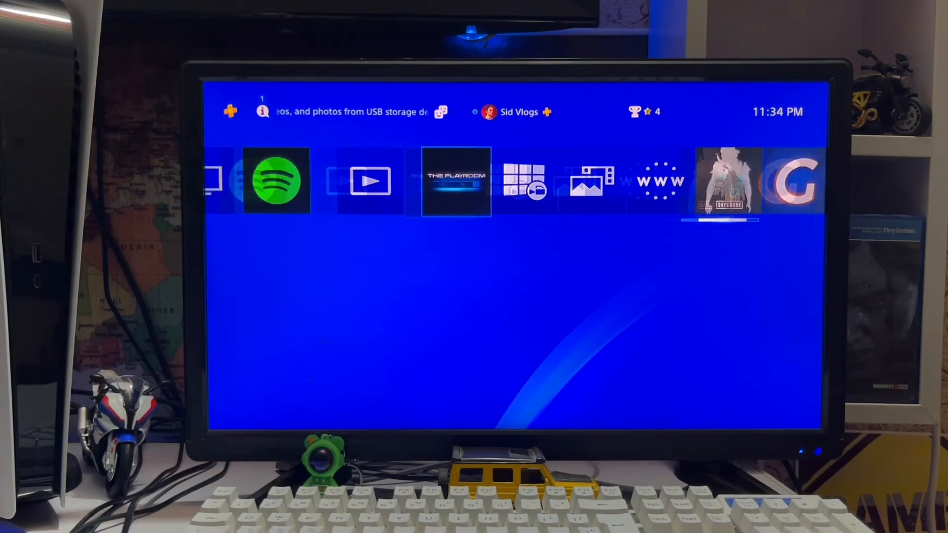